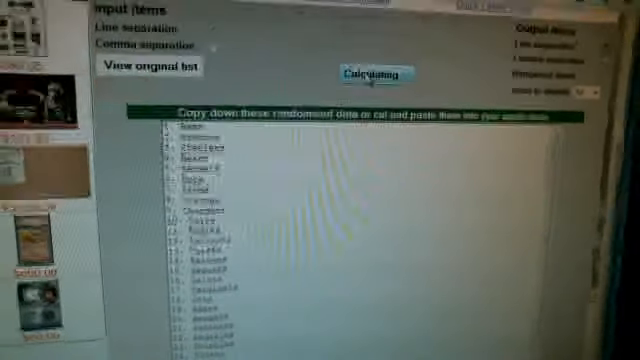
{"action": "left_click", "coordinate": [360, 76]}
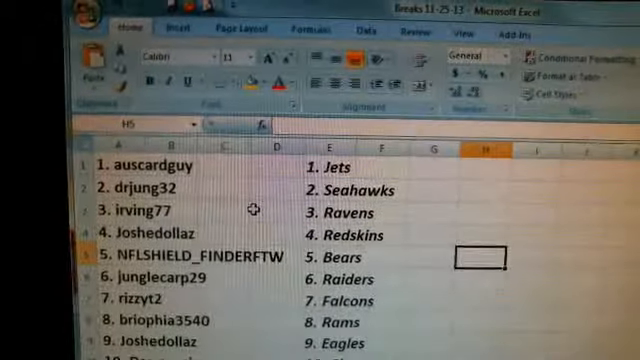
{"action": "scroll", "scroll_direction": "down", "scroll_amount": 3}
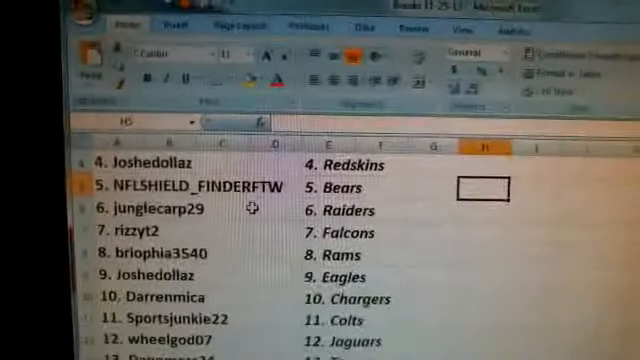
{"action": "scroll", "scroll_direction": "down", "scroll_amount": 3}
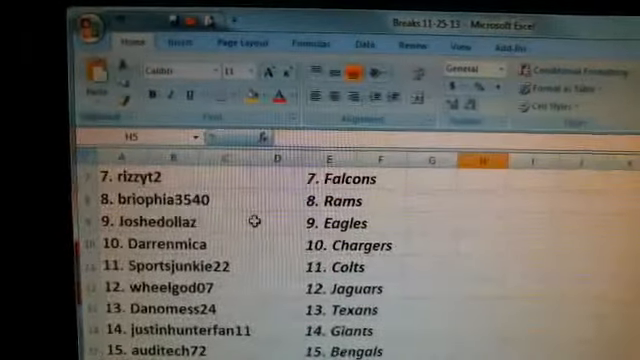
{"action": "scroll", "scroll_direction": "down", "scroll_amount": 3}
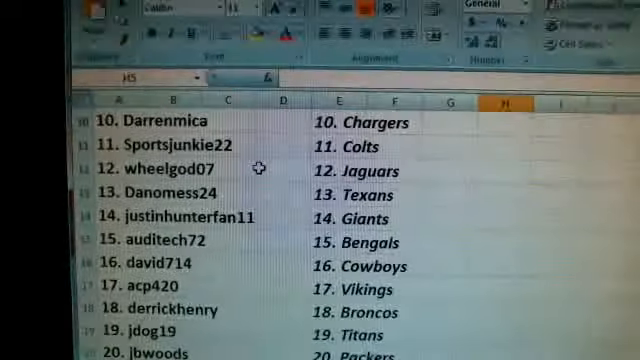
{"action": "scroll", "scroll_direction": "down", "scroll_amount": 3}
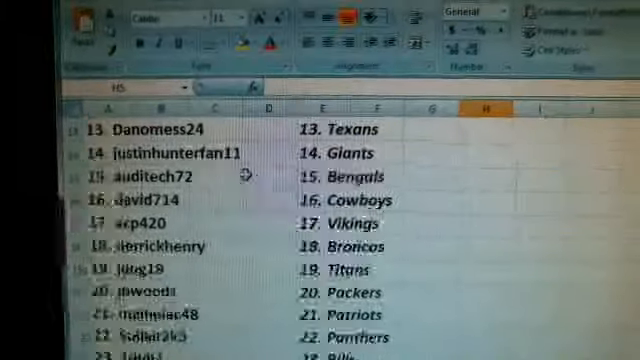
{"action": "scroll", "scroll_direction": "down", "scroll_amount": 3}
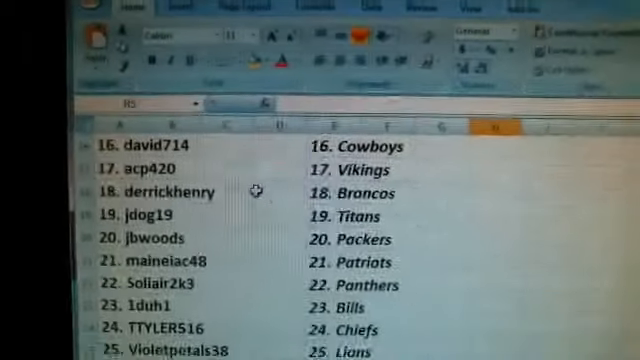
{"action": "scroll", "scroll_direction": "down", "scroll_amount": 3}
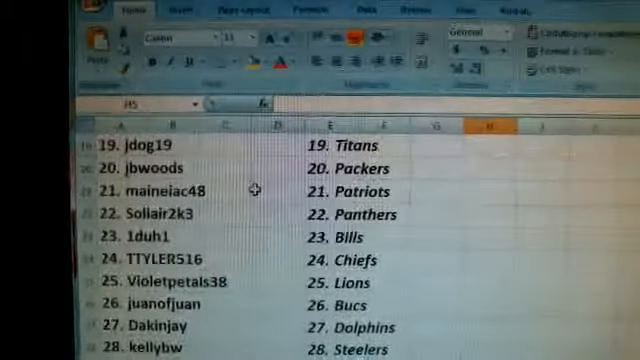
{"action": "scroll", "scroll_direction": "down", "scroll_amount": 3}
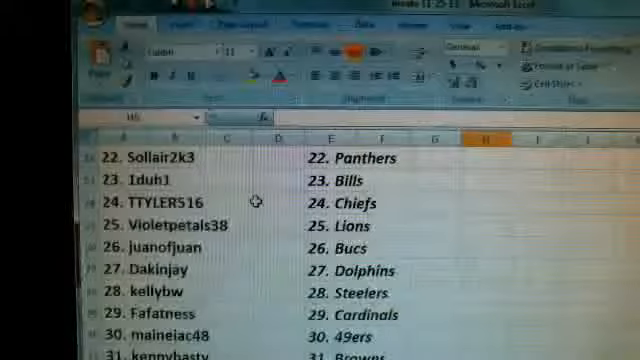
{"action": "scroll", "scroll_direction": "down", "scroll_amount": 3}
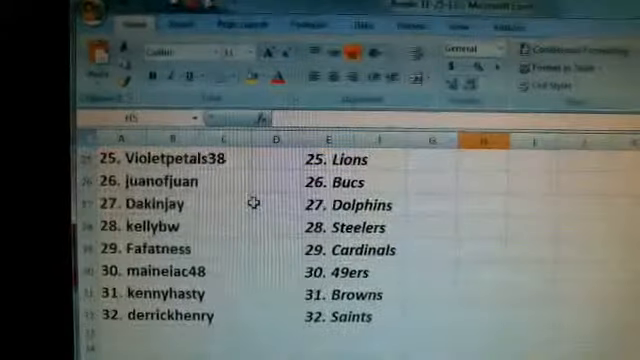